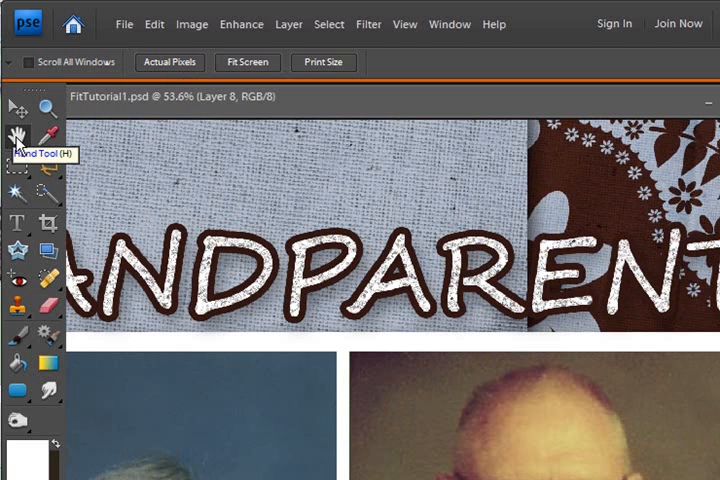
# Zoom the Grandparents layout to 100% on both photos, ending on the Hand tool.
pyautogui.click(247, 62)
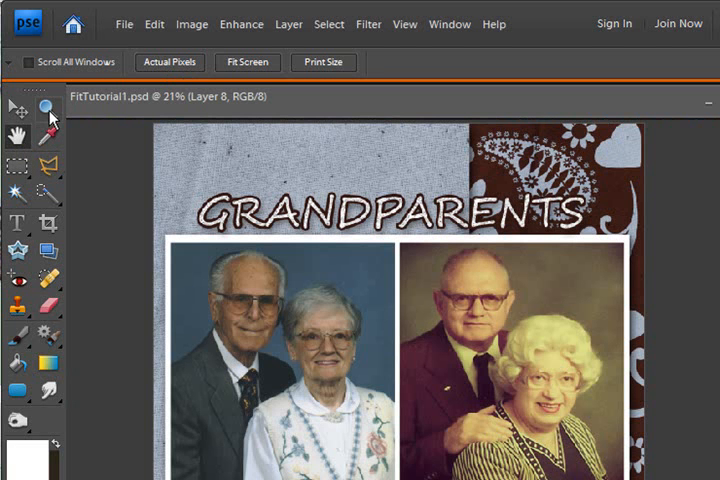
pyautogui.moveTo(44, 105)
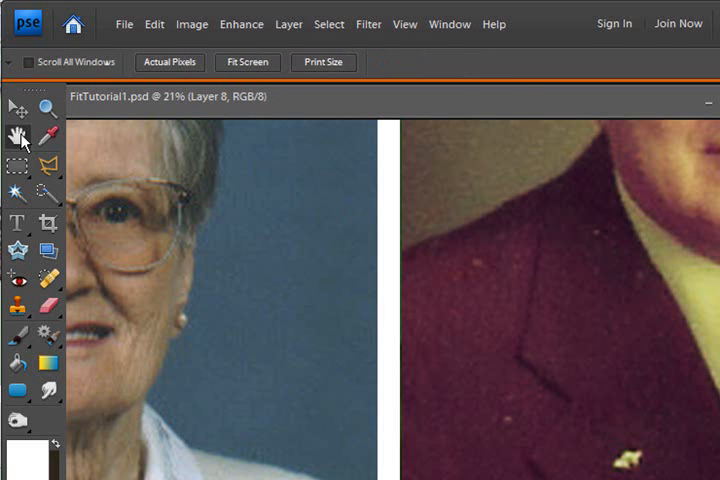
pyautogui.click(43, 106)
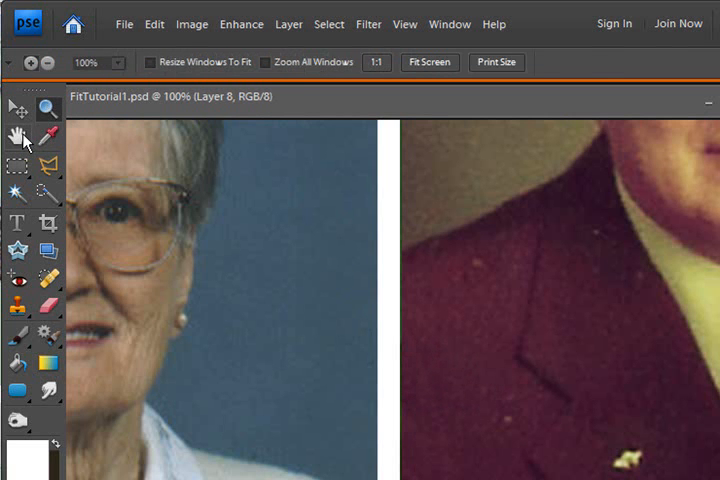
pyautogui.click(46, 109)
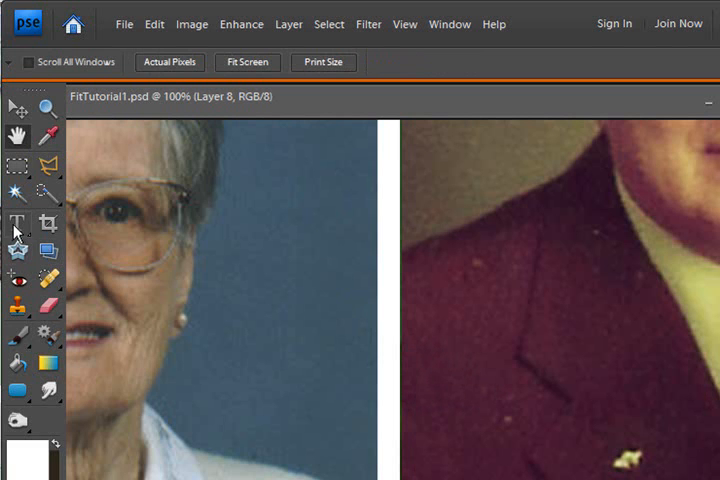
# Select the Horizontal Type tool, showing Segoe UI Regular 18.1 pt text options.
pyautogui.click(16, 225)
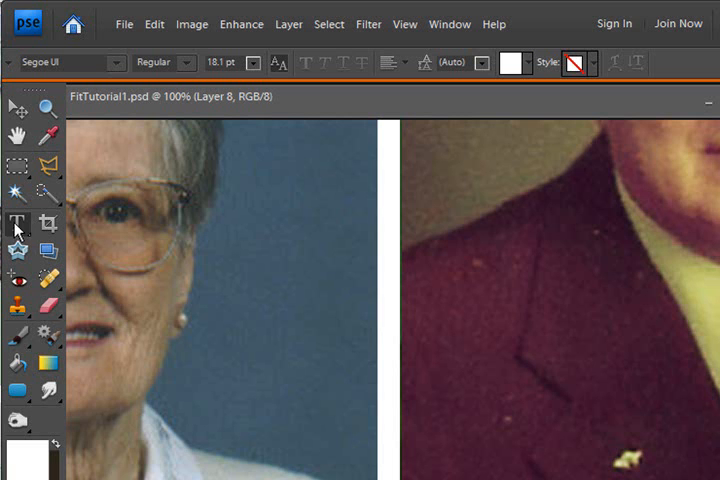
pyautogui.moveTo(16, 135)
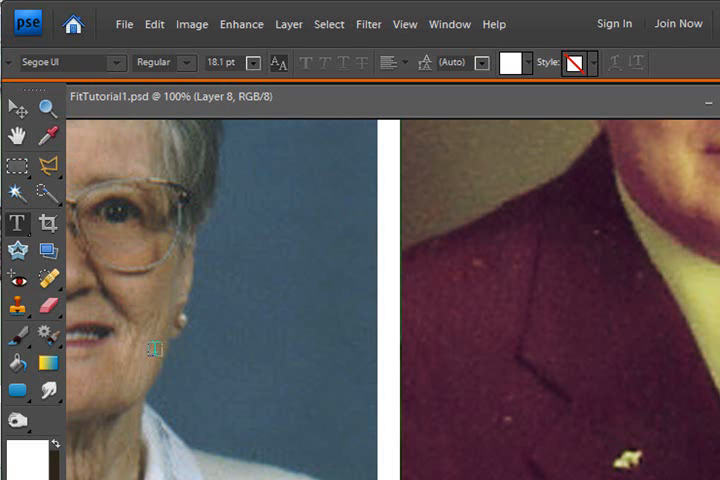
pyautogui.moveTo(195, 405)
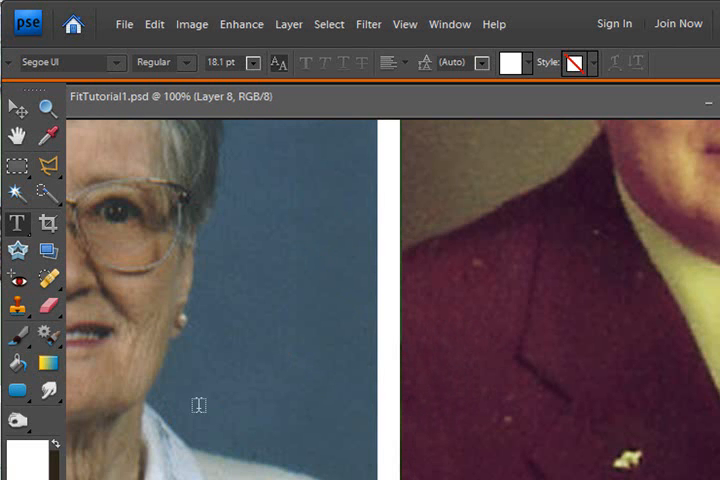
pyautogui.moveTo(14, 223)
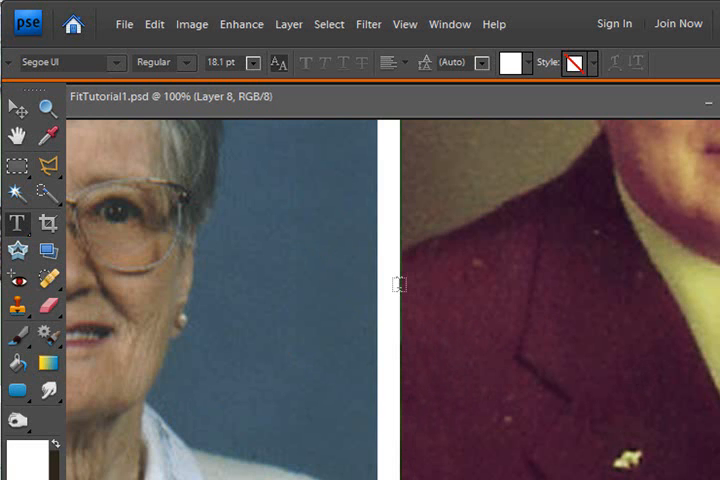
pyautogui.moveTo(400, 290)
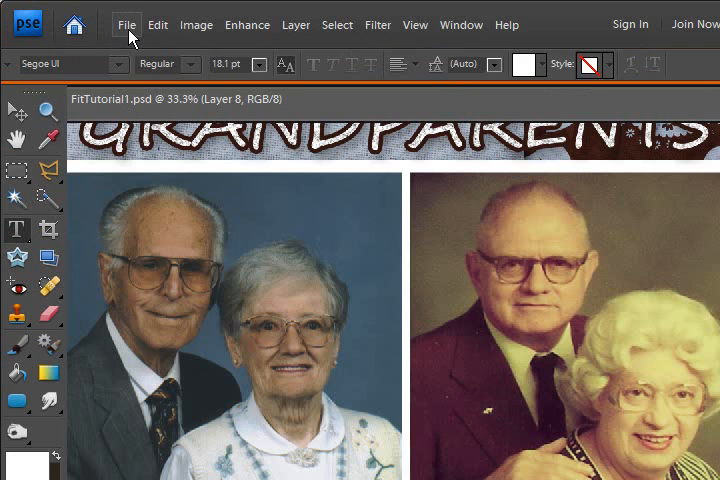
# Enable Zoom with Scroll Wheel in General preferences and confirm with OK.
pyautogui.click(127, 24)
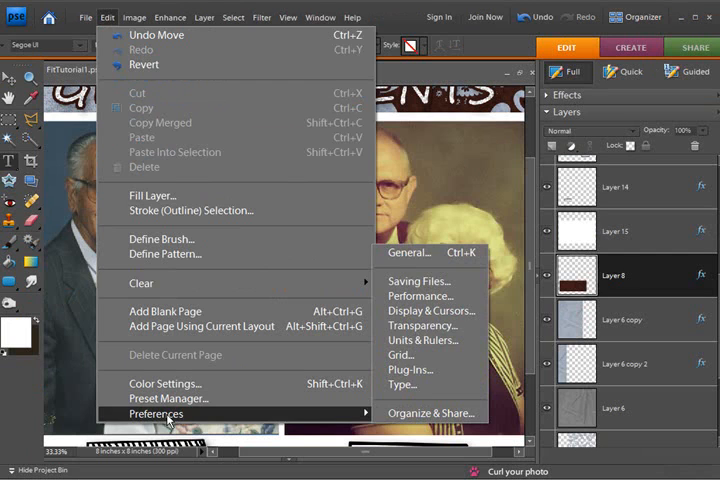
pyautogui.click(410, 252)
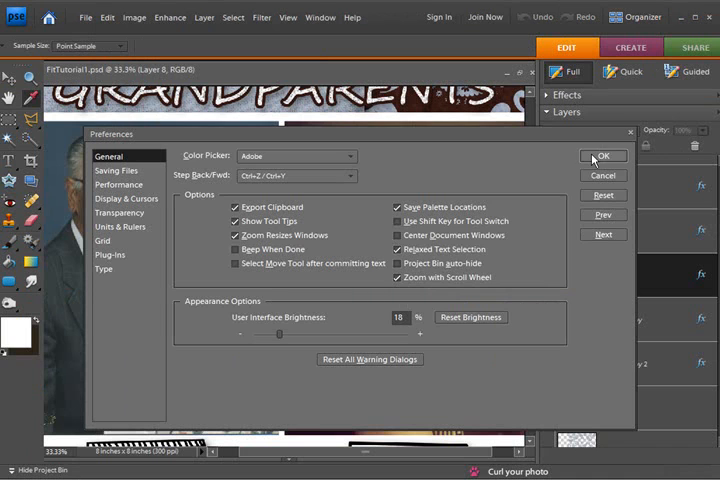
pyautogui.click(604, 156)
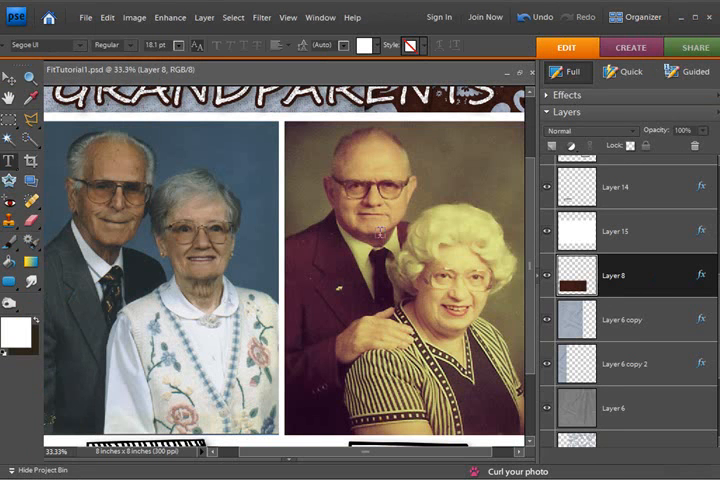